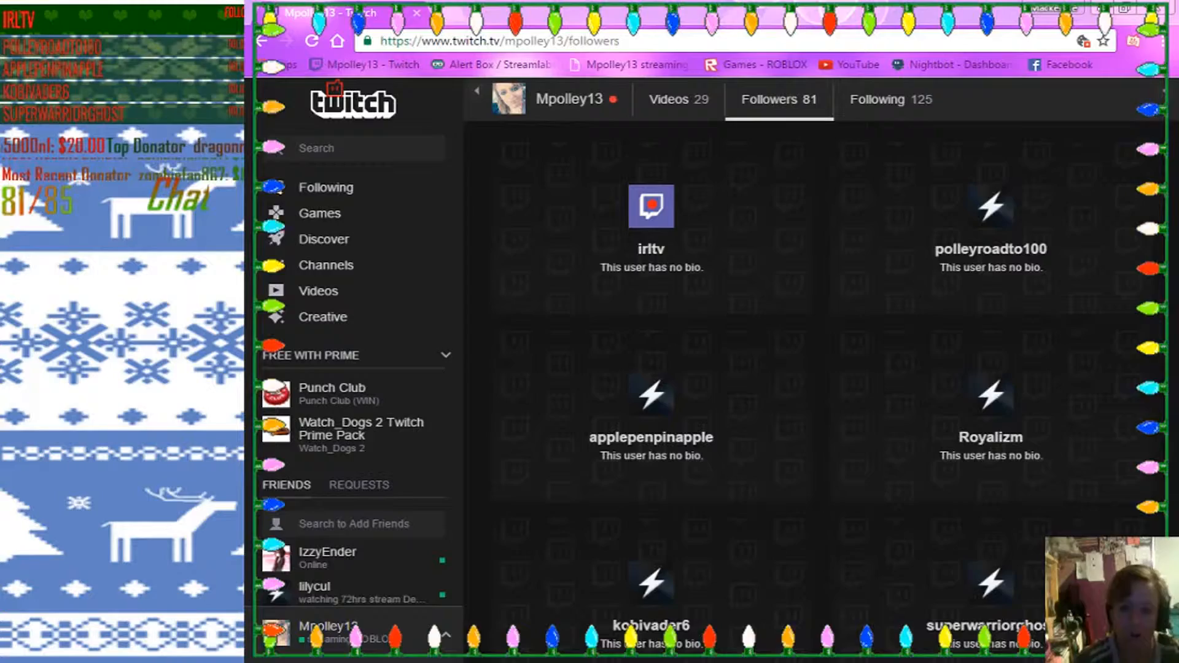
{"action": "scroll", "scroll_direction": "down", "scroll_amount": 3}
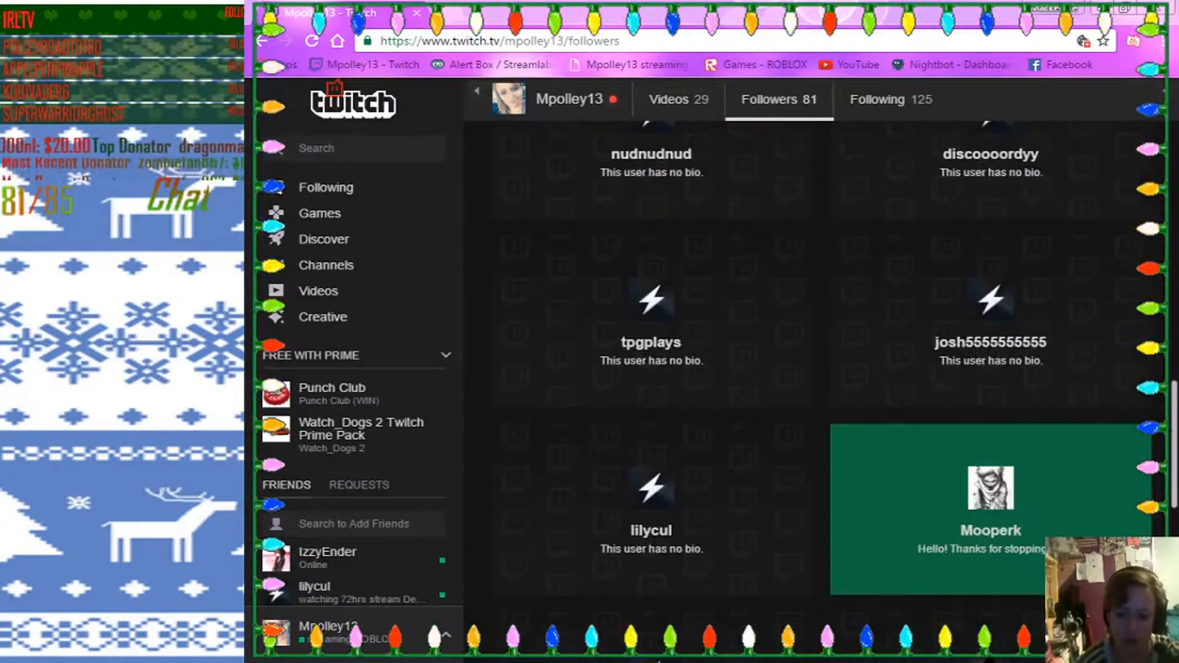
{"action": "scroll", "scroll_direction": "down", "scroll_amount": 3}
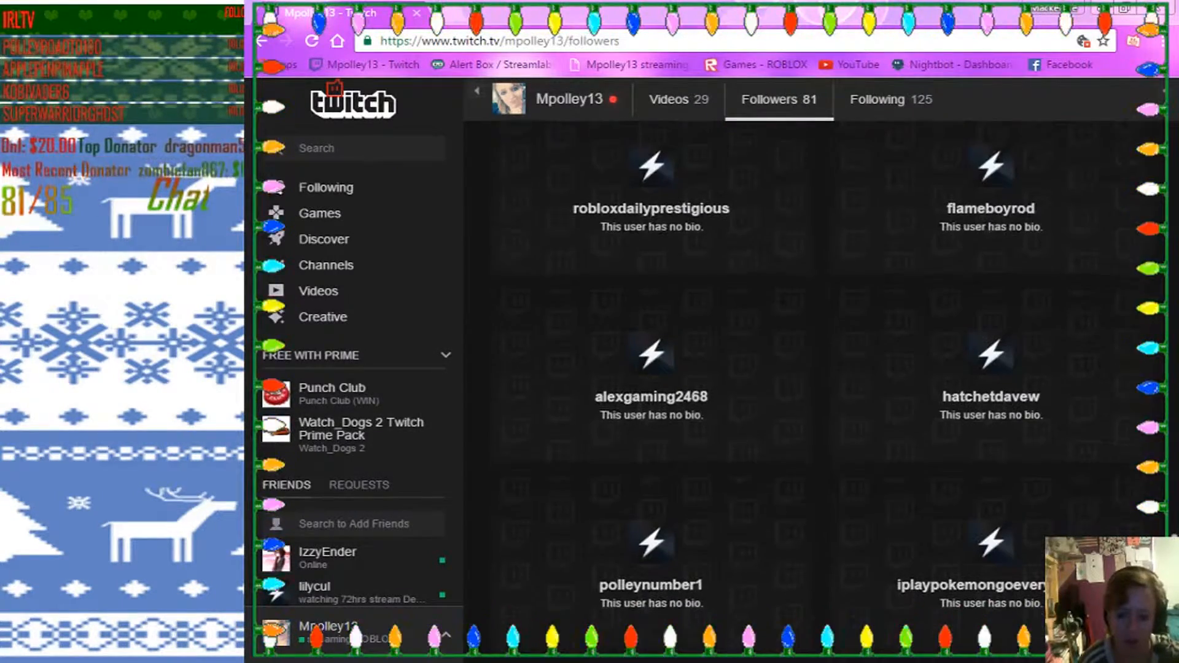
{"action": "scroll", "scroll_direction": "down", "scroll_amount": 3}
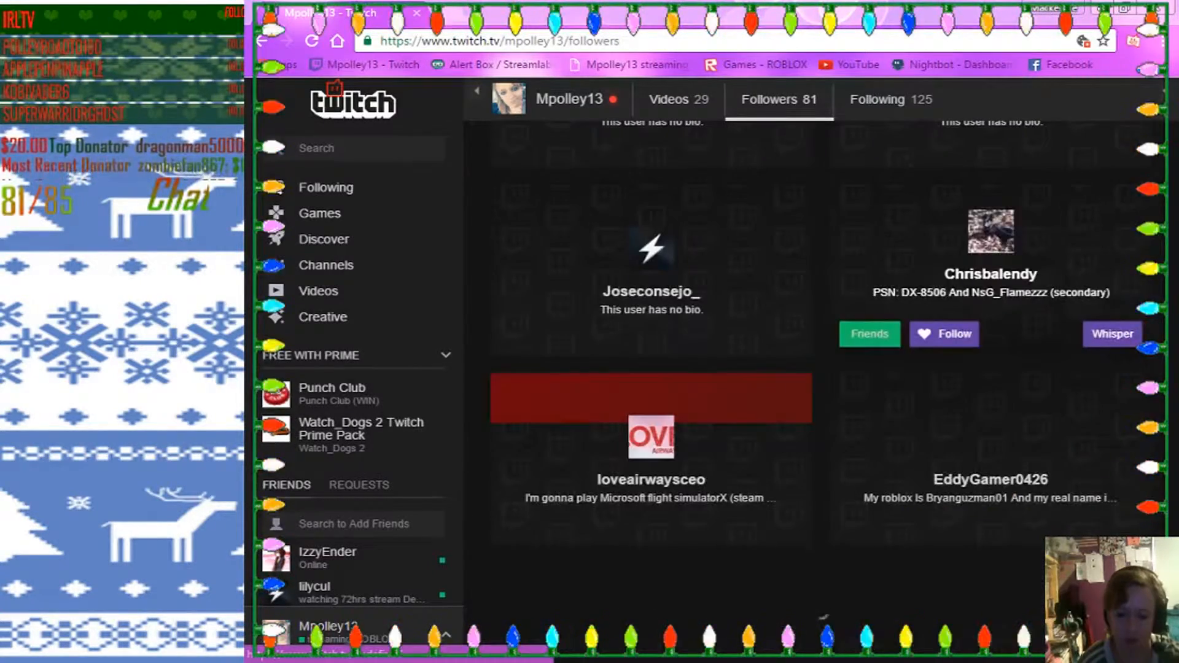
{"action": "scroll", "scroll_direction": "down", "scroll_amount": 3}
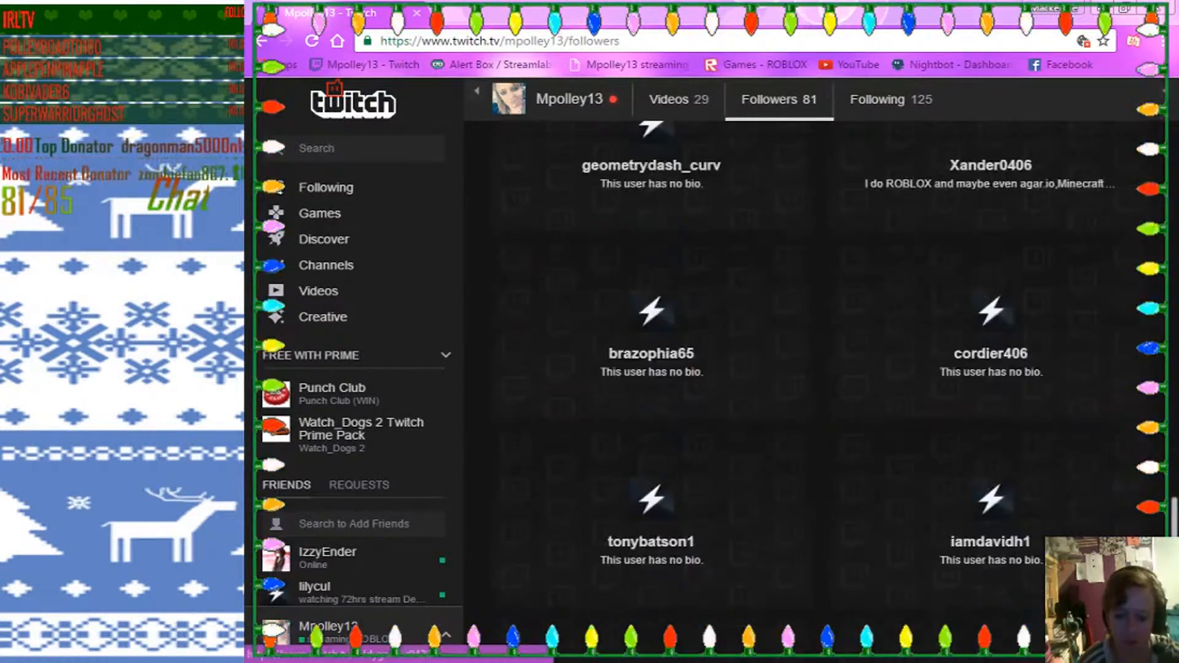
{"action": "scroll", "scroll_direction": "down", "scroll_amount": 3}
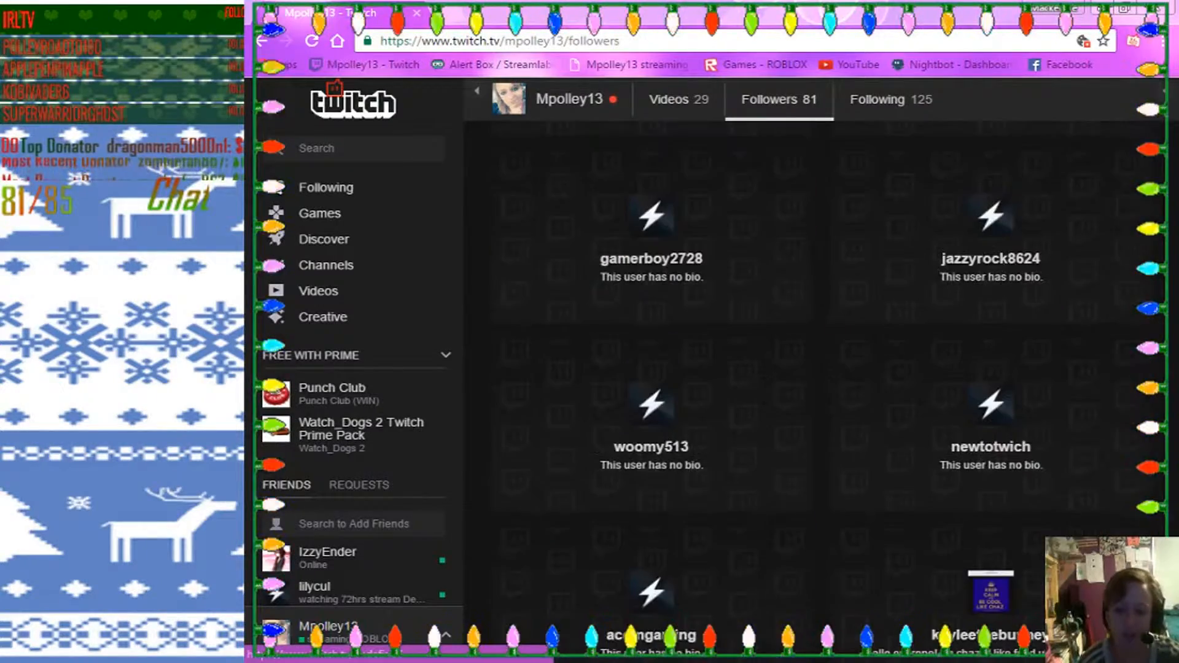
{"action": "scroll", "scroll_direction": "down", "scroll_amount": 3}
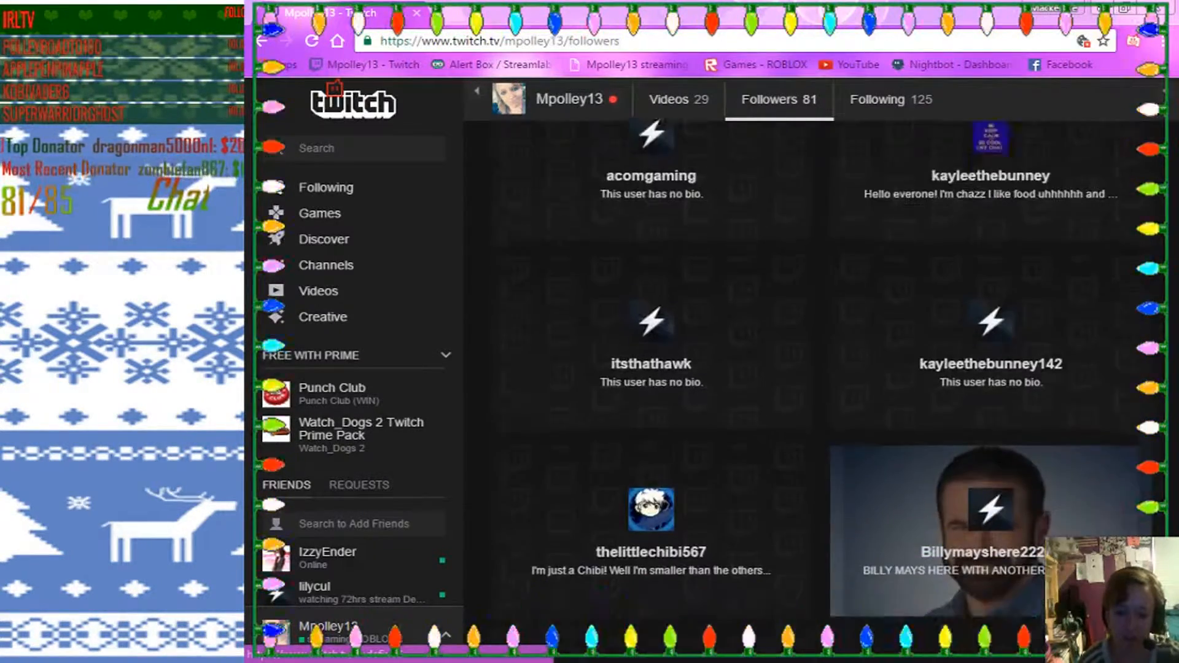